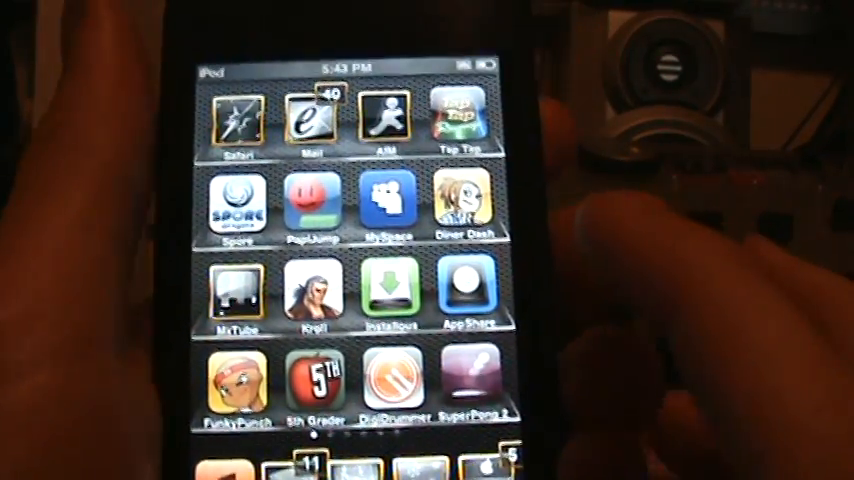
- Swipe the home screen to reach Cydia and launch it, which reports no internet connection
scroll(left, 3)
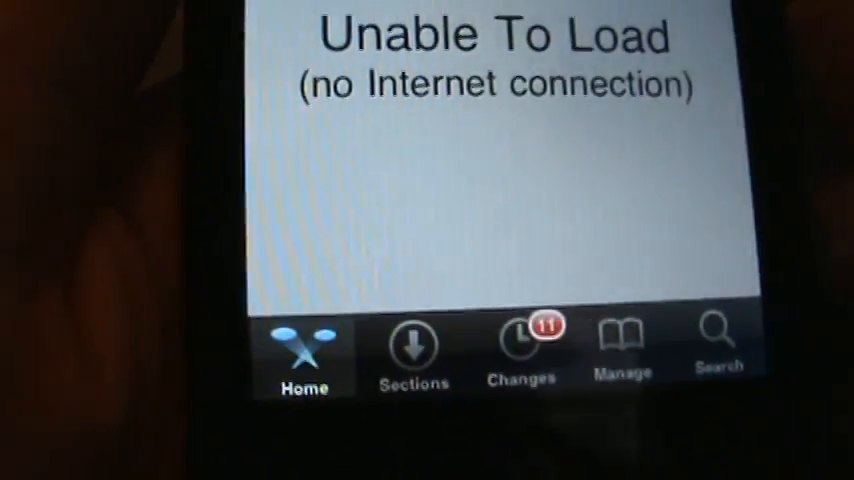
- Browse Cydia's Sections list into Utilities and scroll past the E entries
click(413, 350)
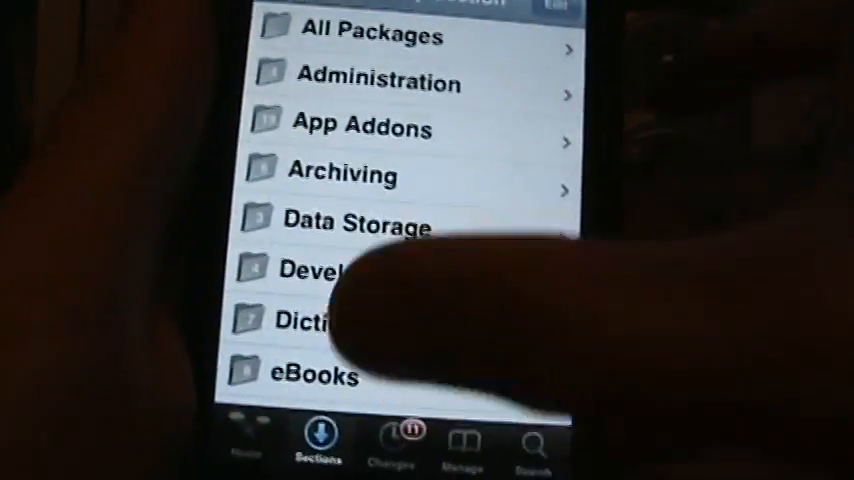
scroll(down, 3)
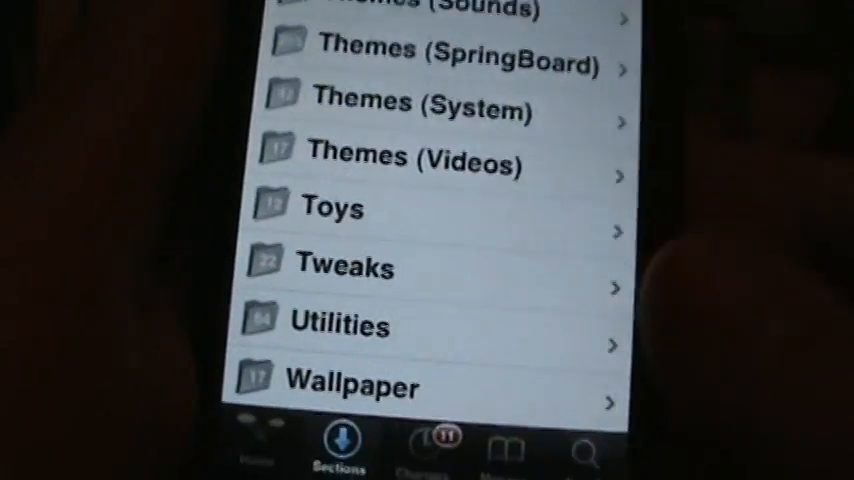
scroll(up, 3)
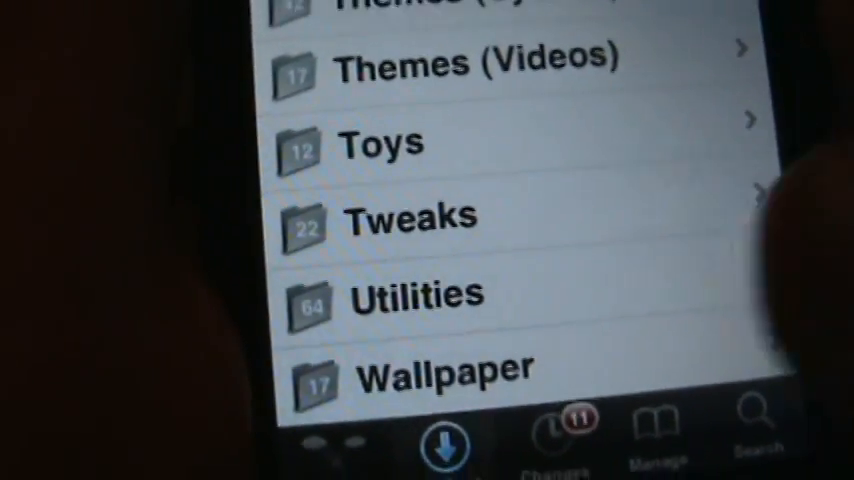
click(410, 293)
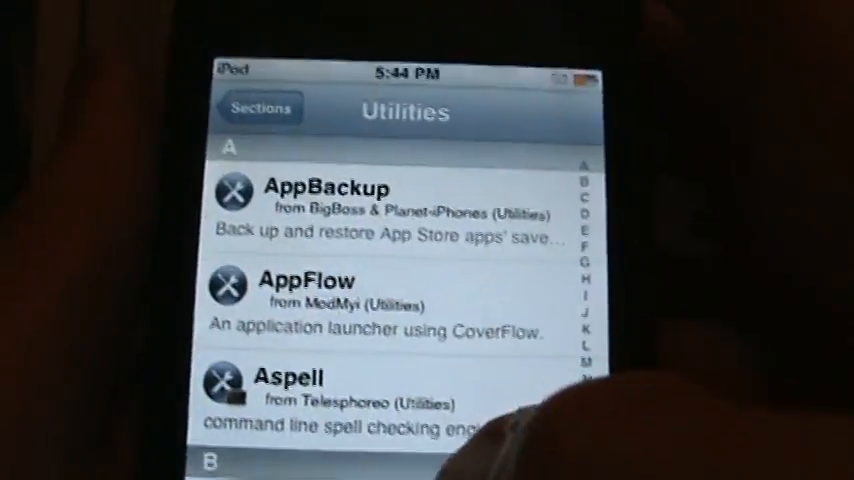
scroll(down, 3)
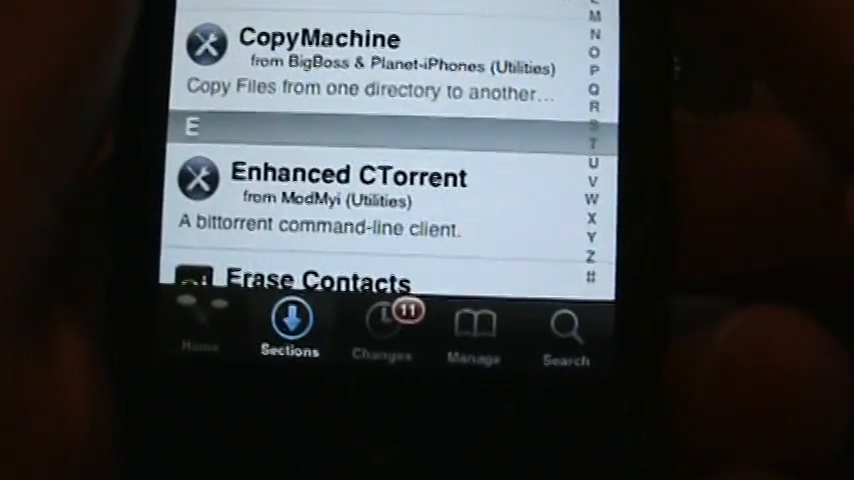
- Search Cydia for 'customize' to list the Customize and ToneFXs packages
click(565, 330)
text(customize)
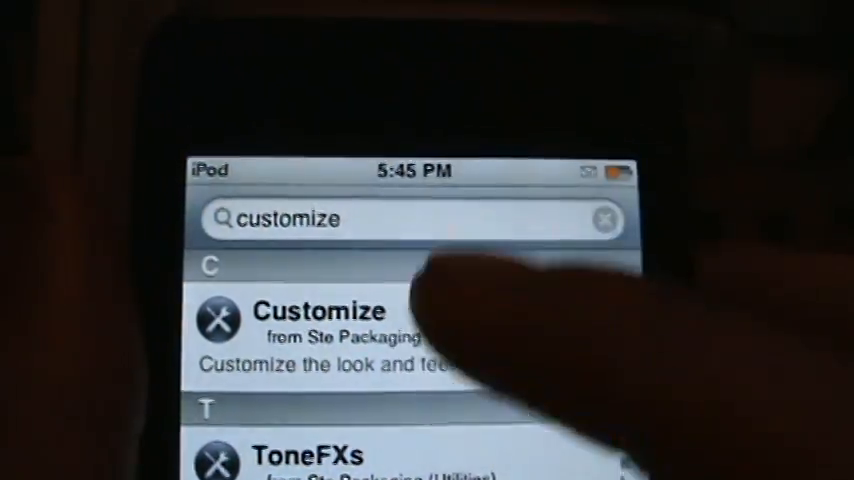
- Read through the Customize 2.1.1 package details, then launch Customize
click(320, 330)
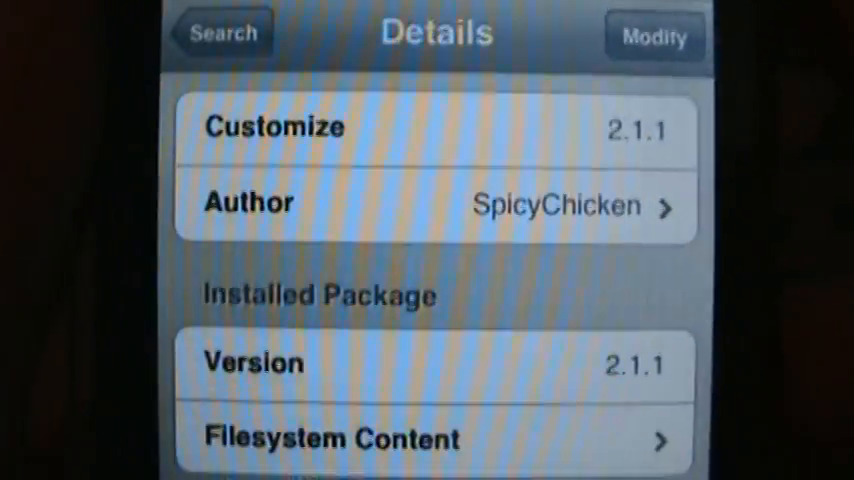
scroll(down, 3)
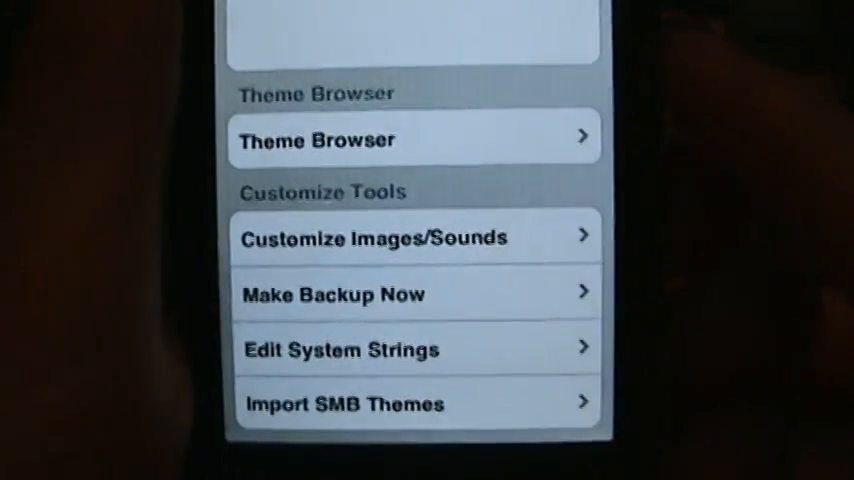
scroll(down, 3)
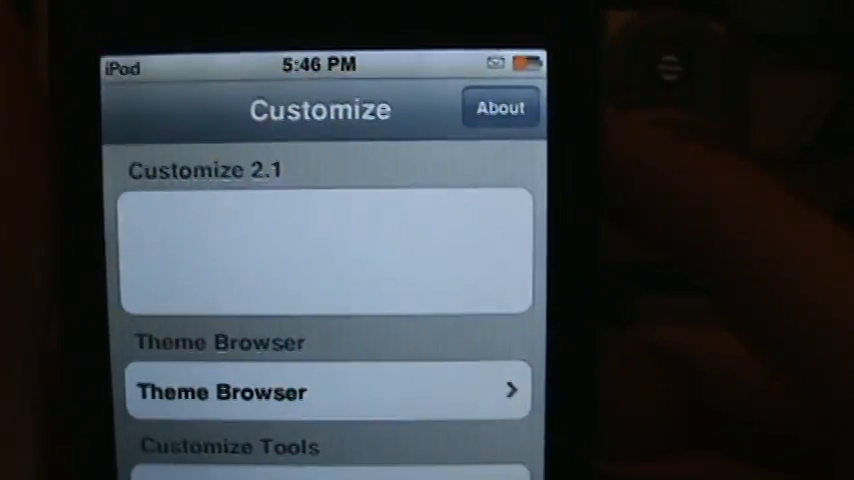
click(328, 390)
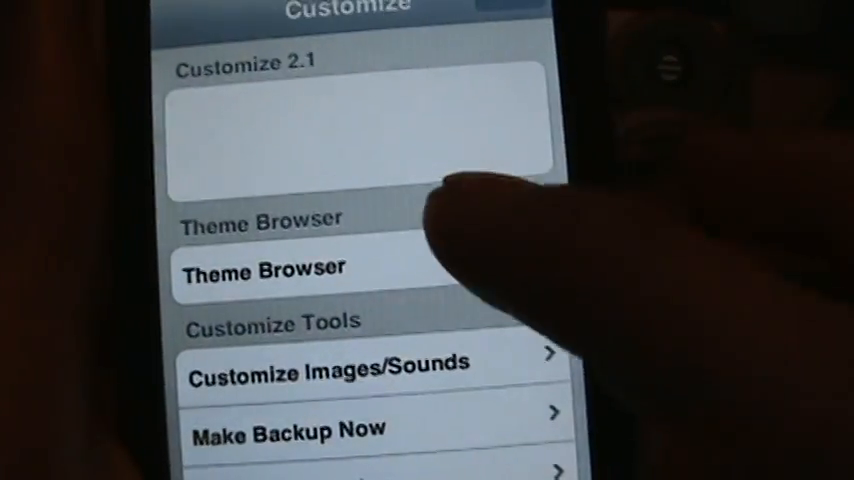
click(262, 267)
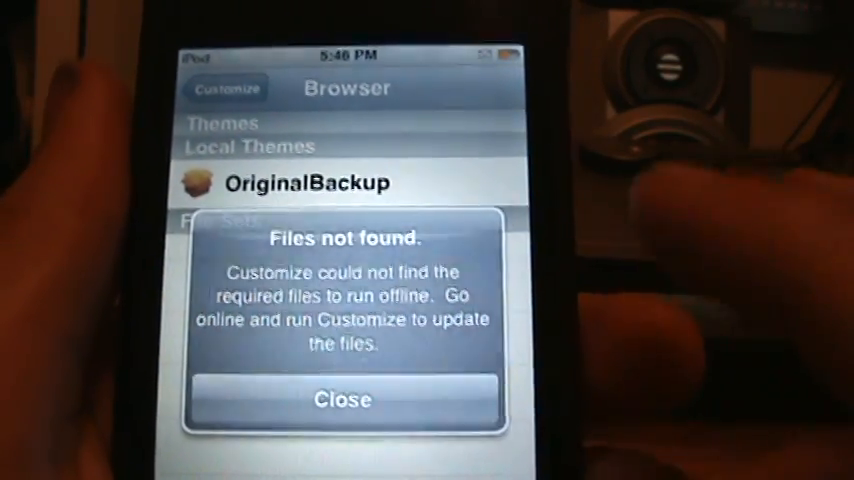
click(343, 399)
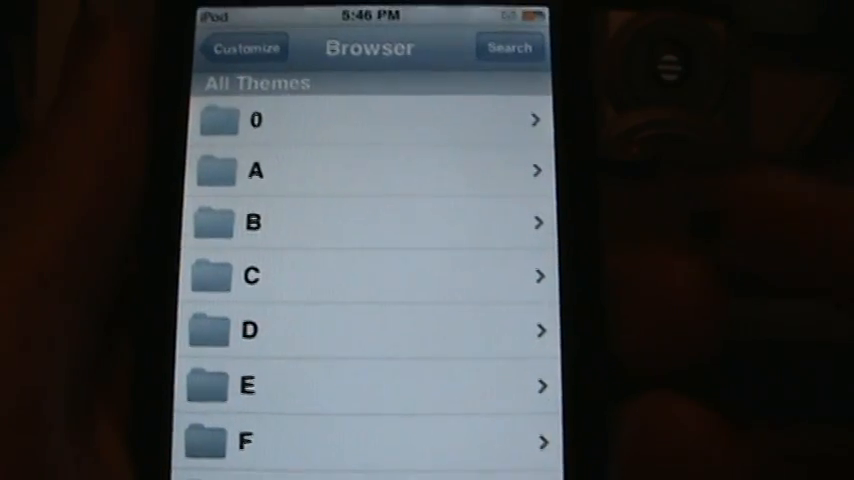
click(510, 47)
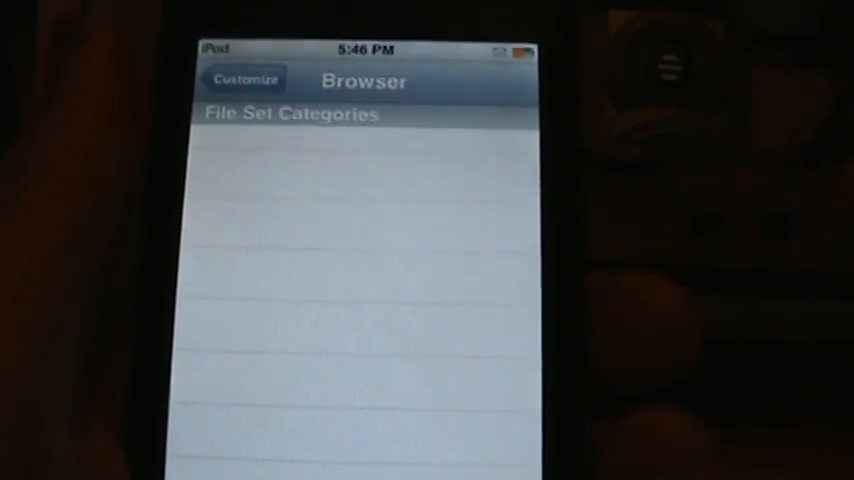
click(244, 79)
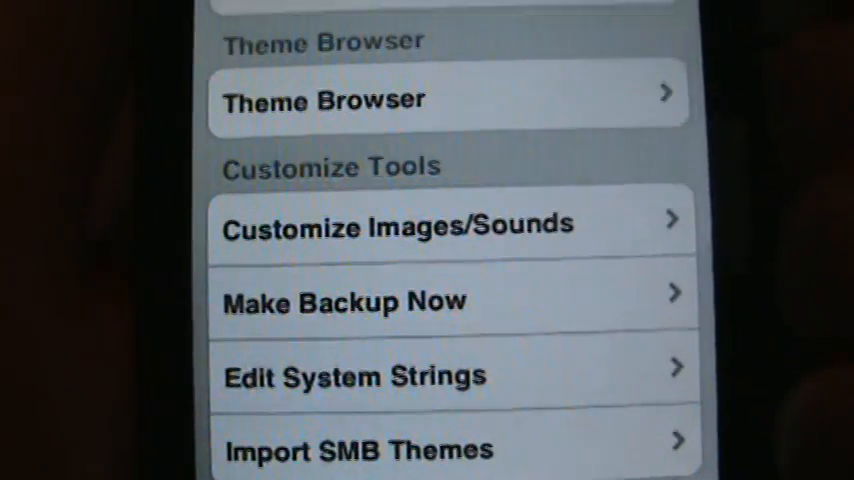
scroll(up, 3)
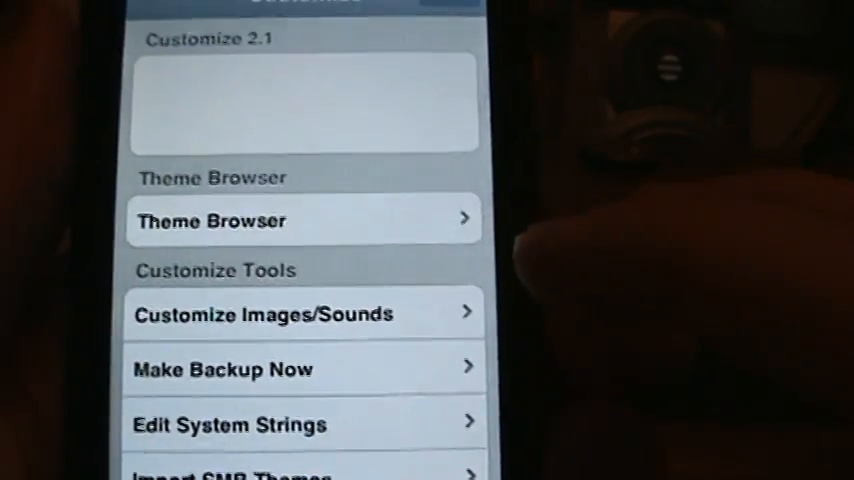
click(265, 313)
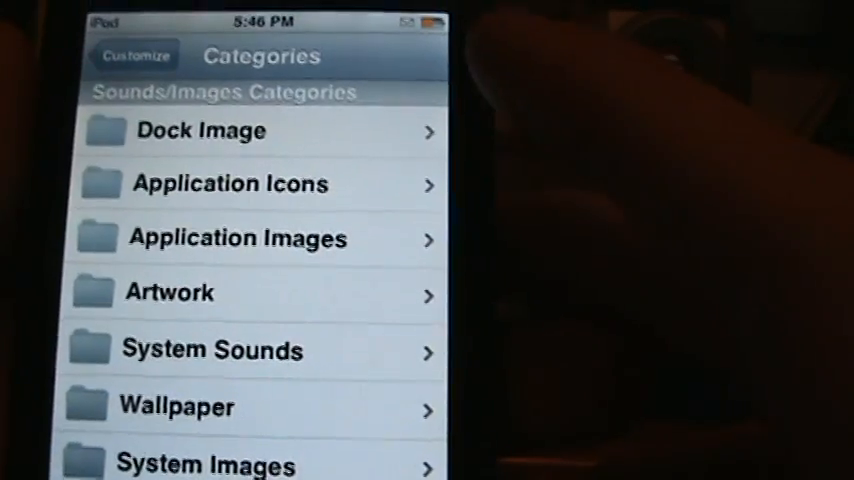
click(136, 55)
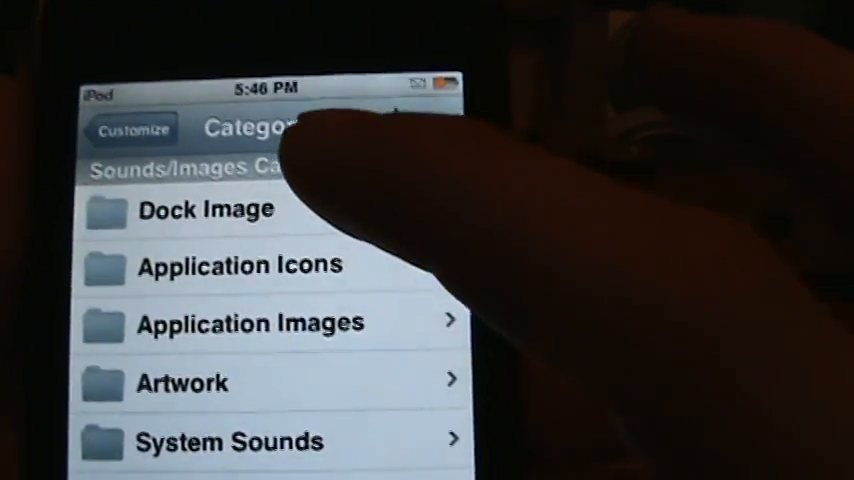
click(207, 209)
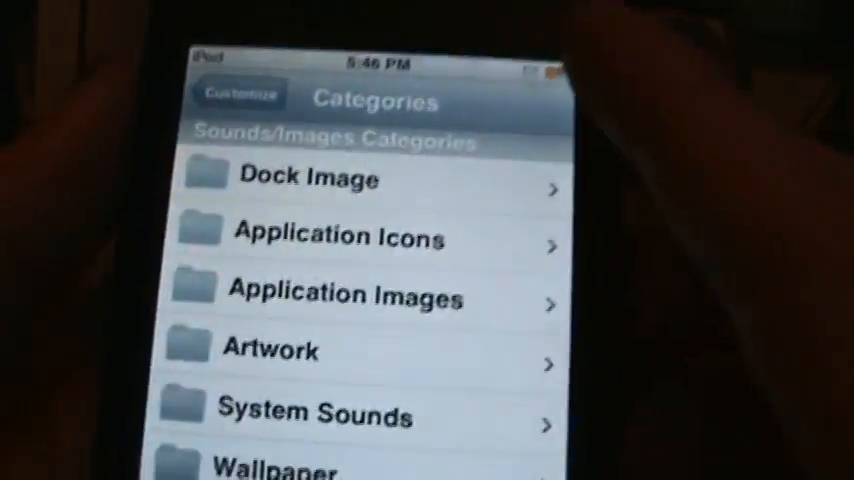
click(238, 93)
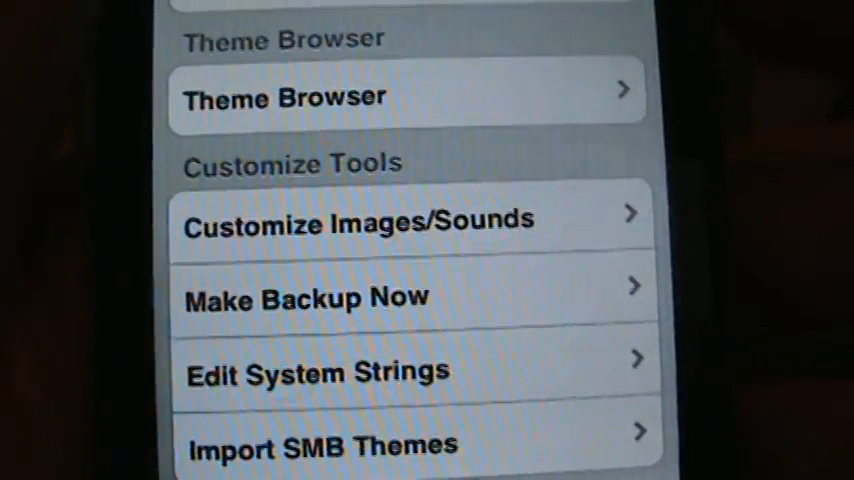
- Open the English SpringBoard strings file and find Power Lock reading 'Turn My Swag Off'
click(300, 372)
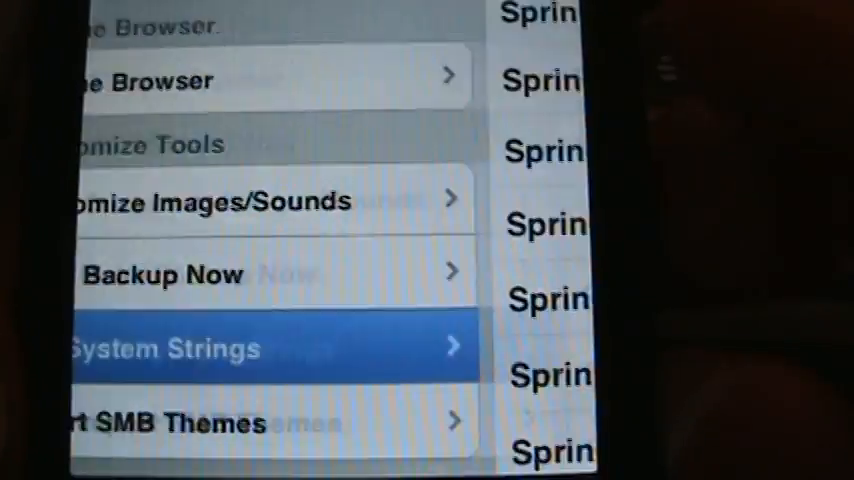
click(230, 347)
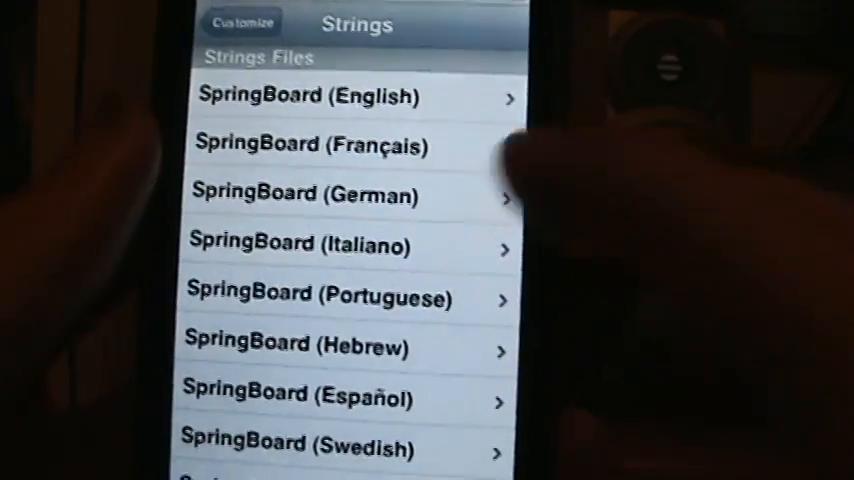
scroll(up, 3)
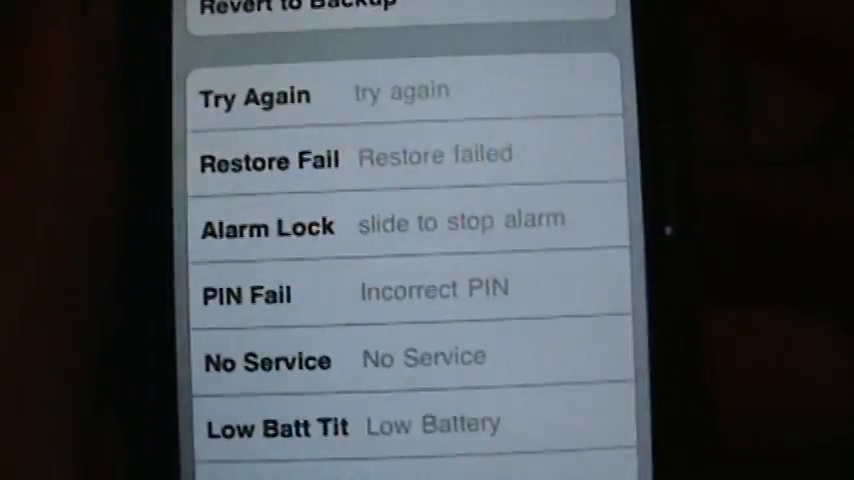
scroll(down, 3)
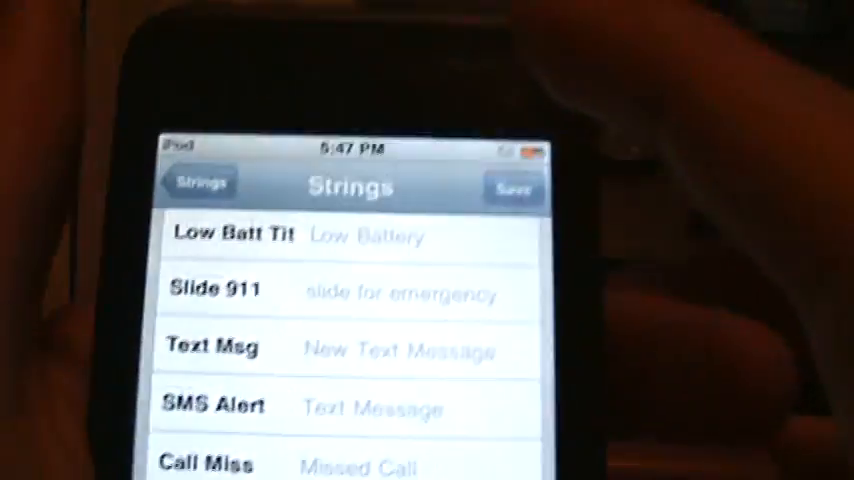
scroll(down, 3)
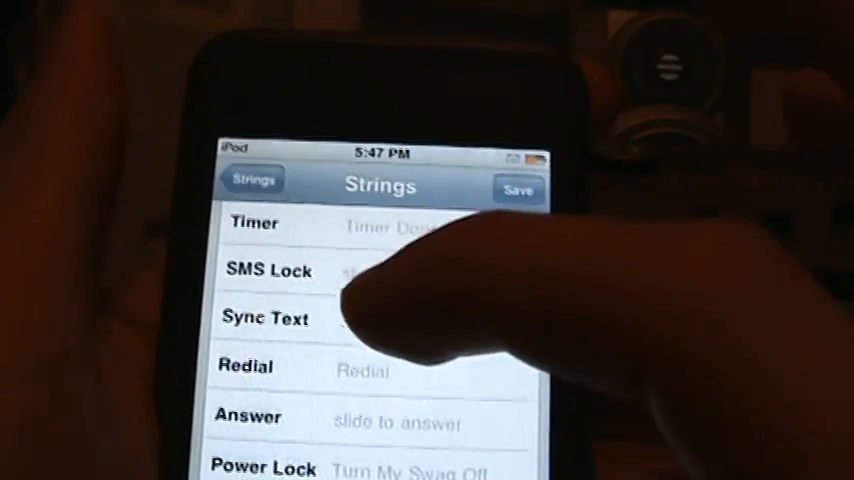
scroll(up, 3)
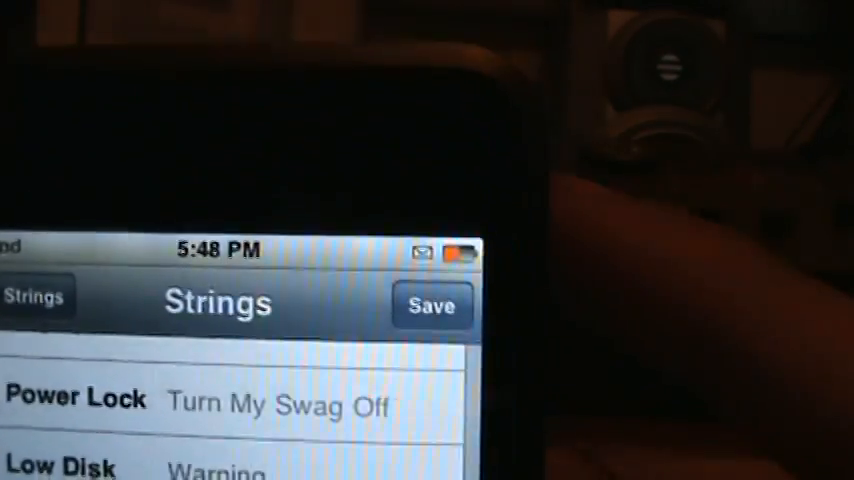
- Save the strings file, dismiss the confirmation, and change Power Lock to 'Bye Bye..'
click(432, 305)
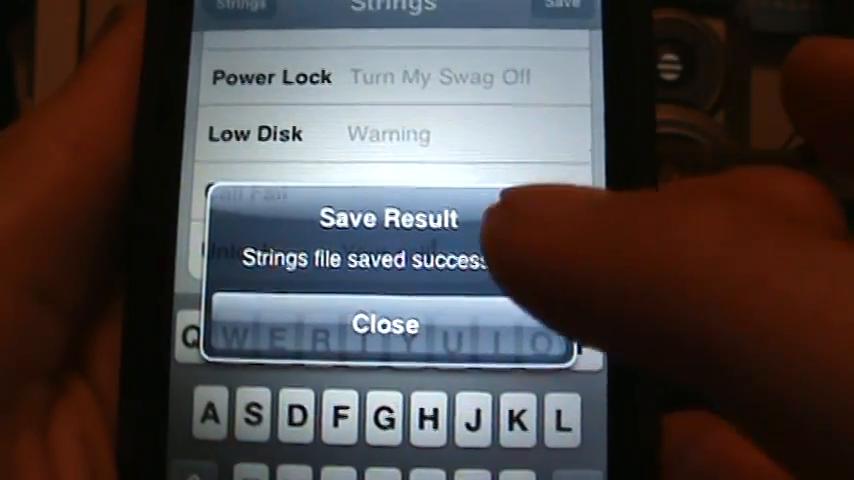
click(385, 324)
text(Bye Bye..)
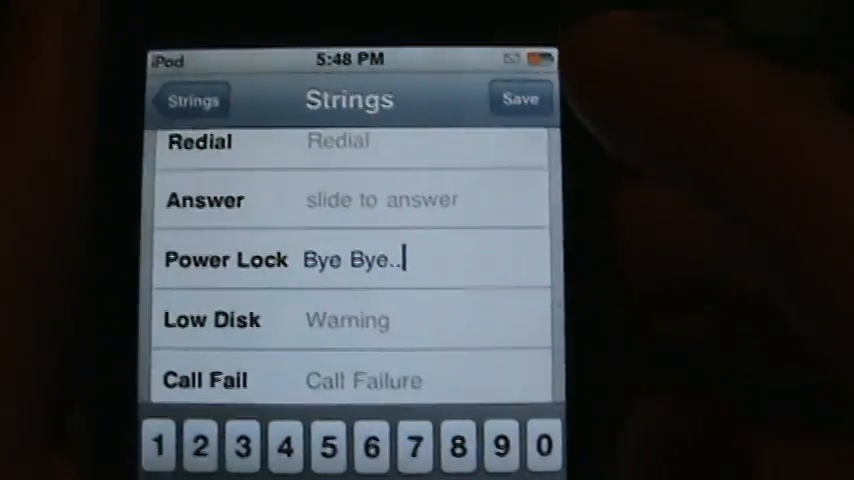
click(519, 99)
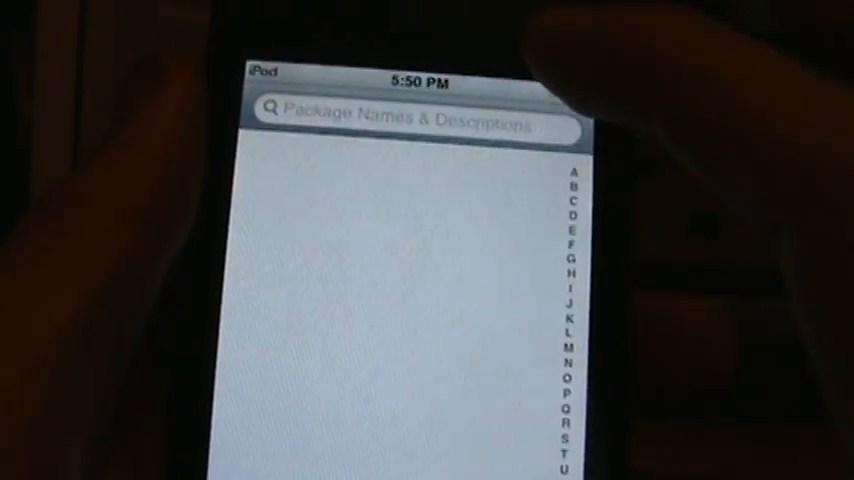
- Find Respring and scroll its details: com.bigboss.respring, Utilities, 115 kB, BigBoss
click(400, 118)
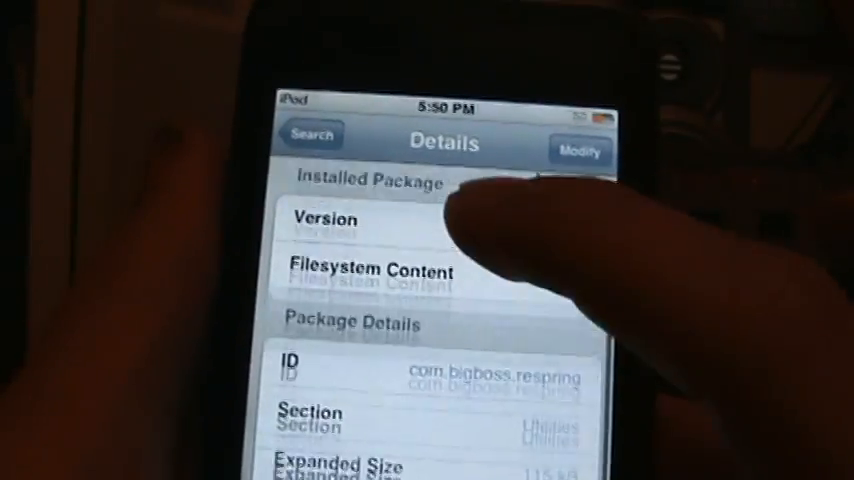
scroll(down, 3)
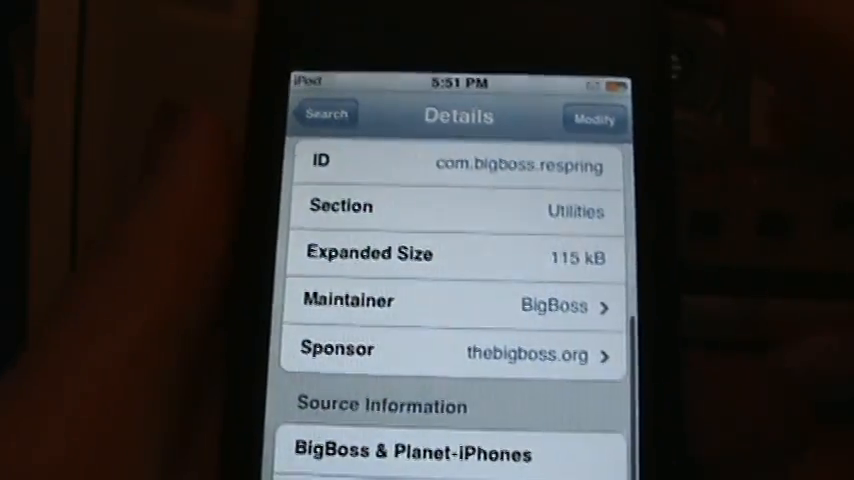